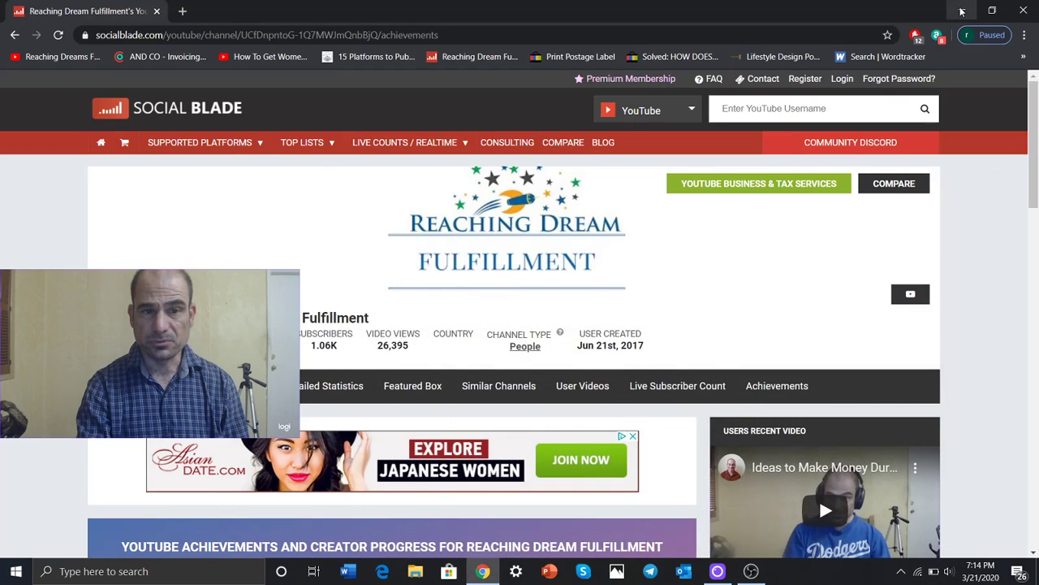
{"action": "mouse_move", "coordinate": [960, 218]}
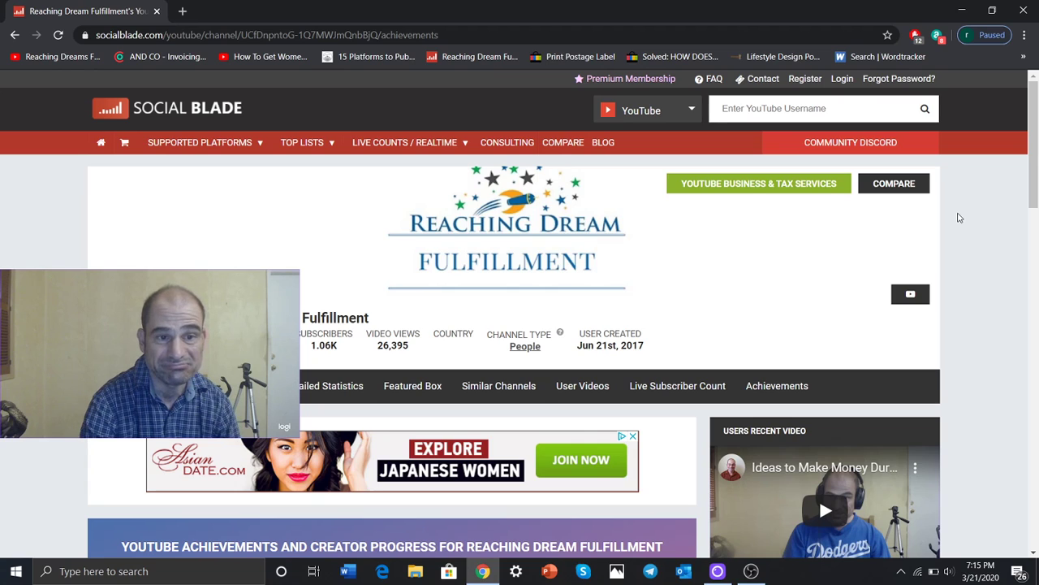
Step: Browse down the channel page and go to Video Manager to list the channel's uploads in Studio
{"action": "scroll", "scroll_direction": "down", "scroll_amount": 3}
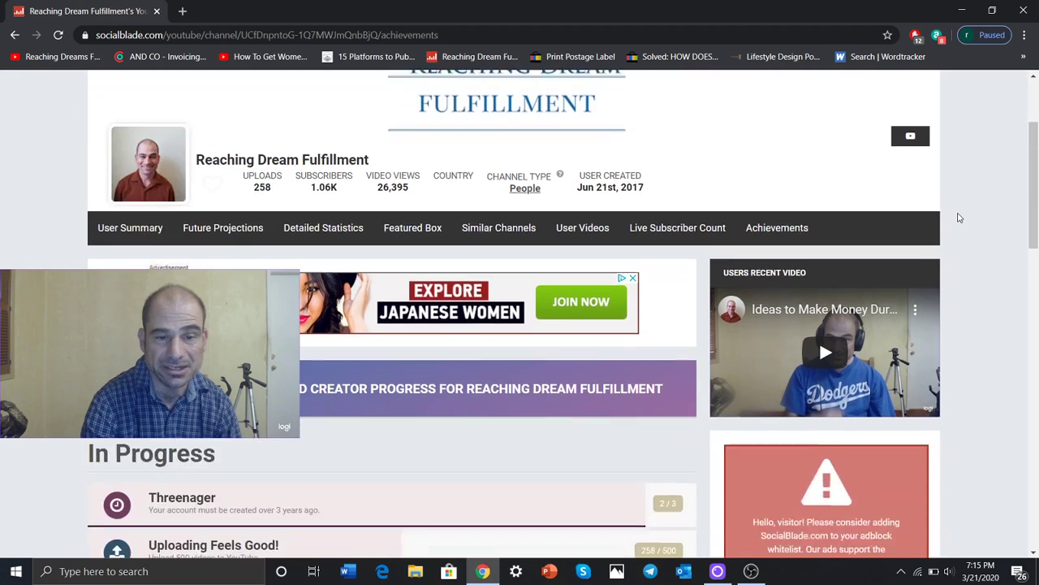
{"action": "scroll", "scroll_direction": "down", "scroll_amount": 3}
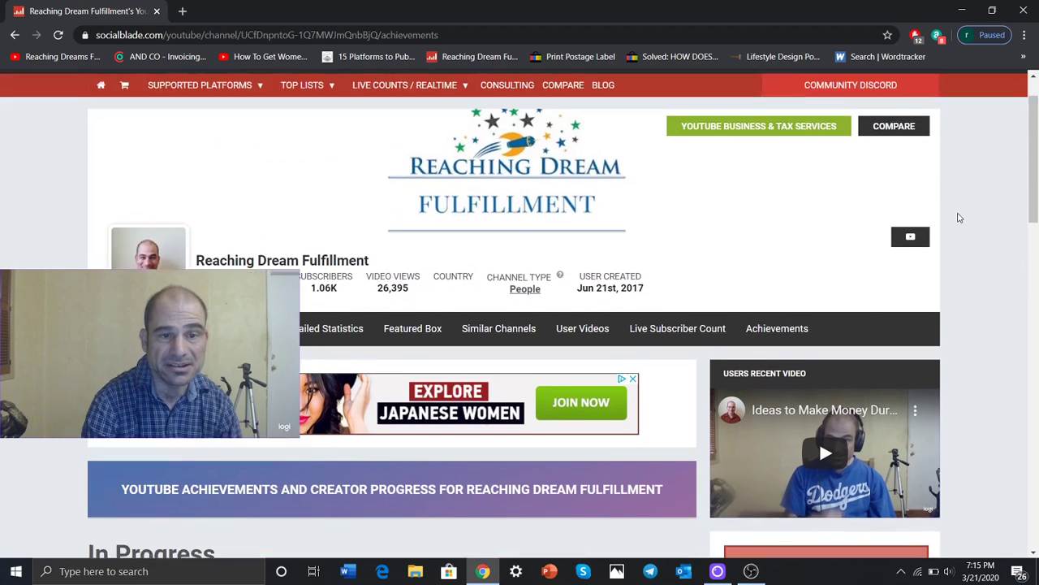
{"action": "scroll", "scroll_direction": "down", "scroll_amount": 3}
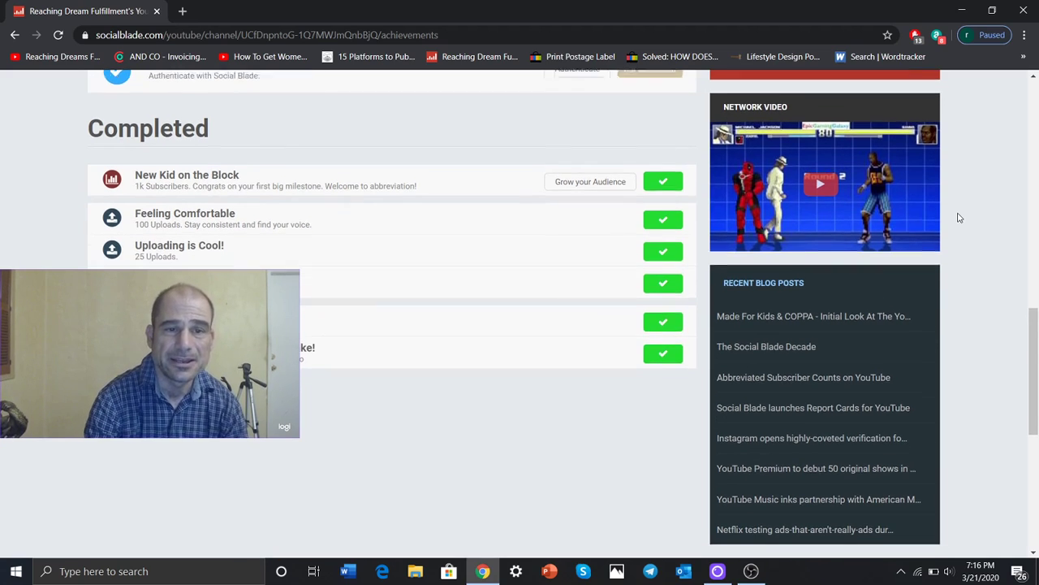
{"action": "scroll", "scroll_direction": "down", "scroll_amount": 3}
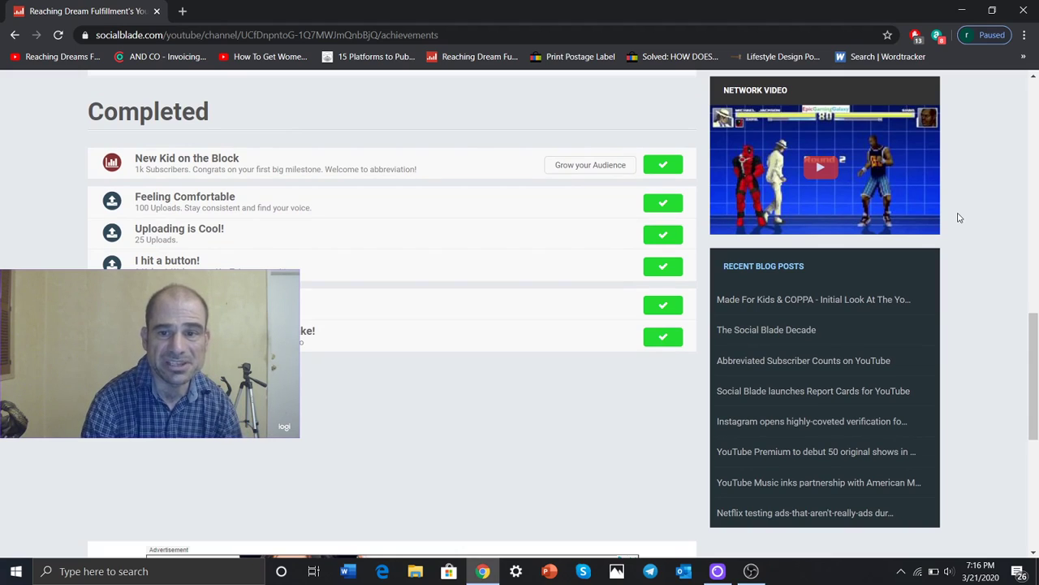
{"action": "scroll", "scroll_direction": "up", "scroll_amount": 3}
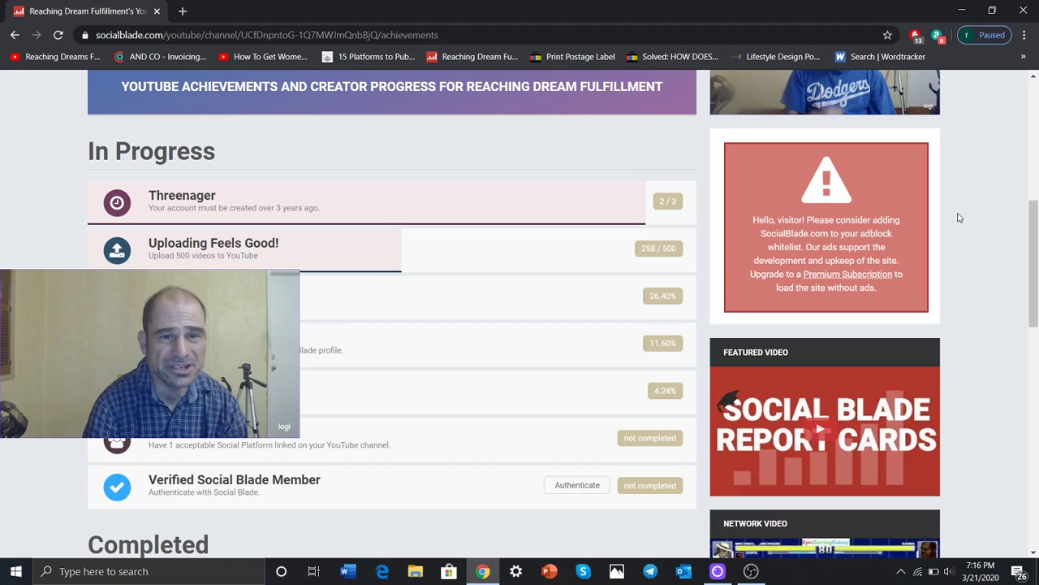
{"action": "mouse_move", "coordinate": [679, 197]}
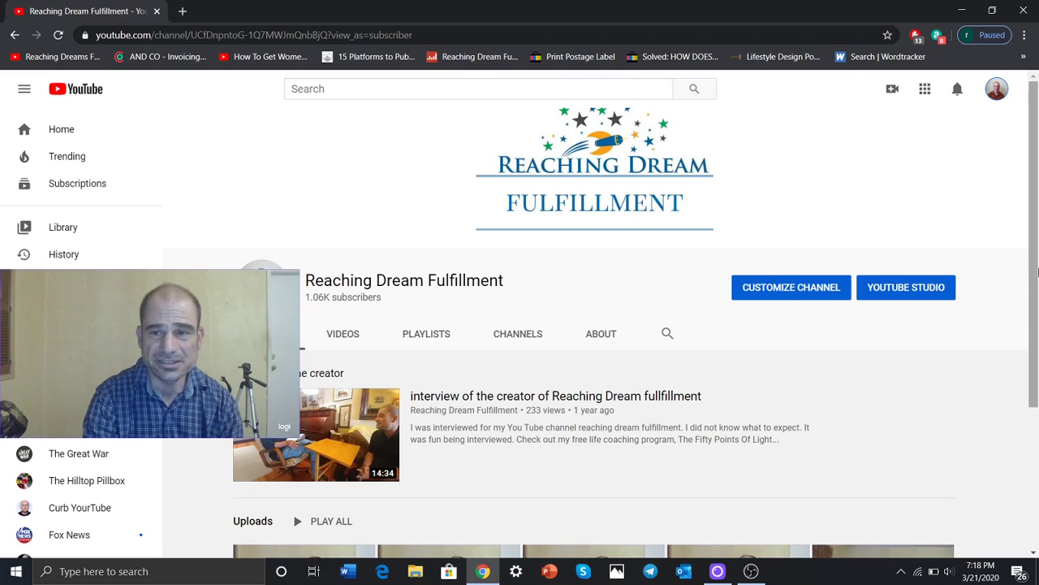
{"action": "scroll", "scroll_direction": "down", "scroll_amount": 3}
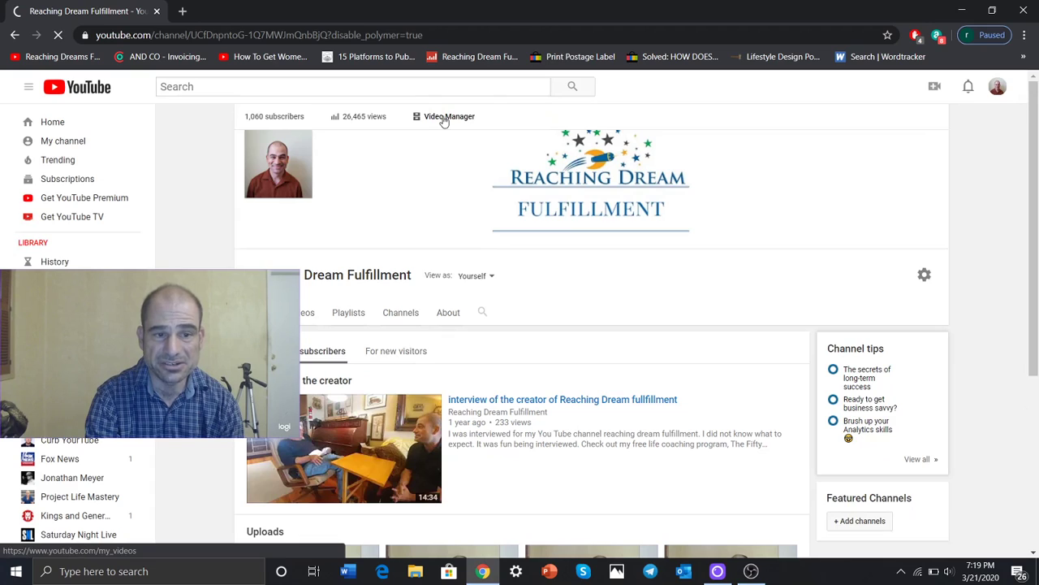
{"action": "left_click", "coordinate": [448, 117]}
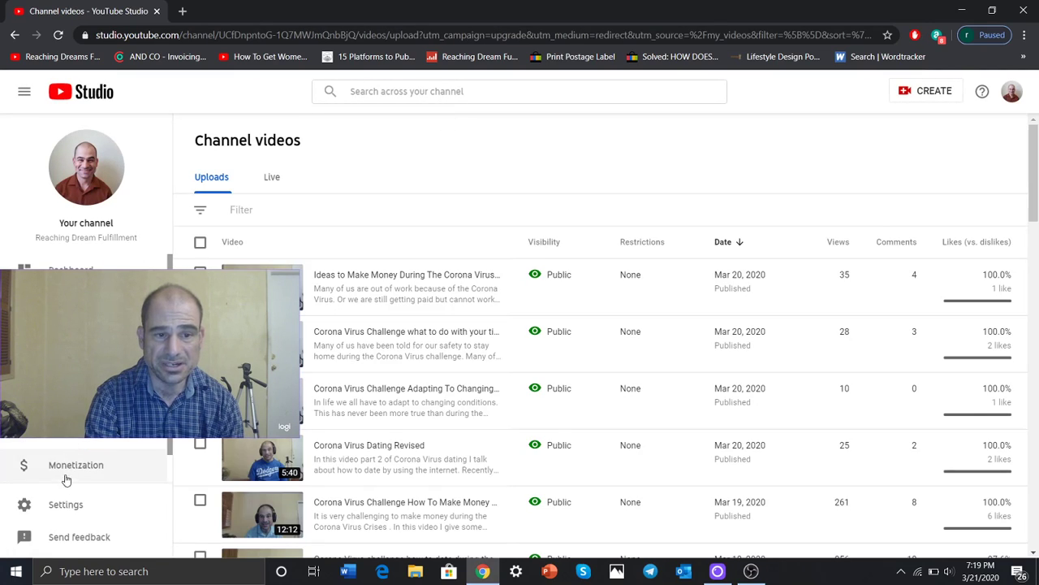
Step: Show the Monetization requirements: 1,060 of 1,000 subscribers and 485 of 4,000 watch hours
{"action": "left_click", "coordinate": [75, 464]}
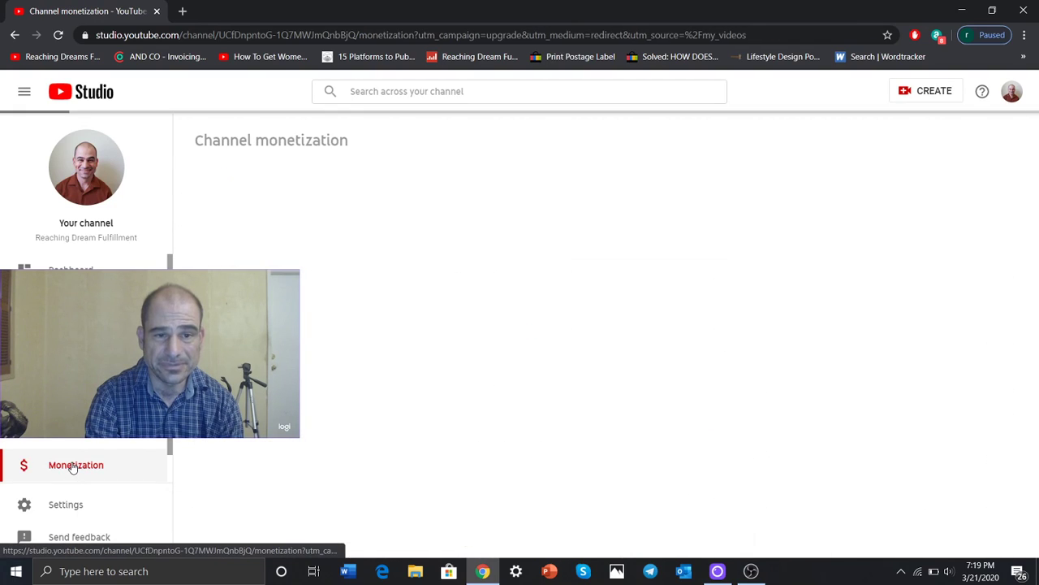
{"action": "left_click", "coordinate": [75, 464]}
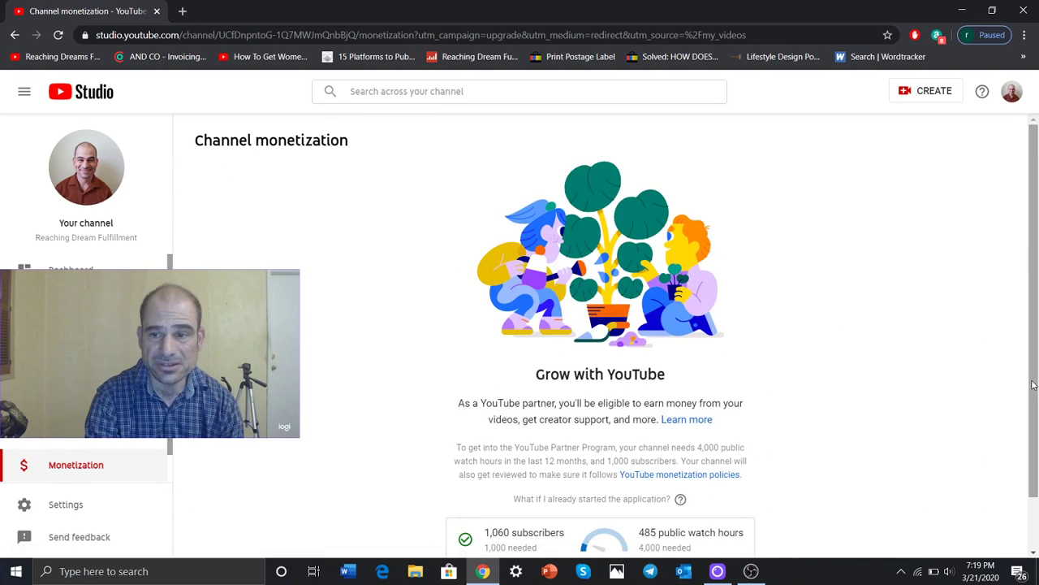
{"action": "scroll", "scroll_direction": "down", "scroll_amount": 3}
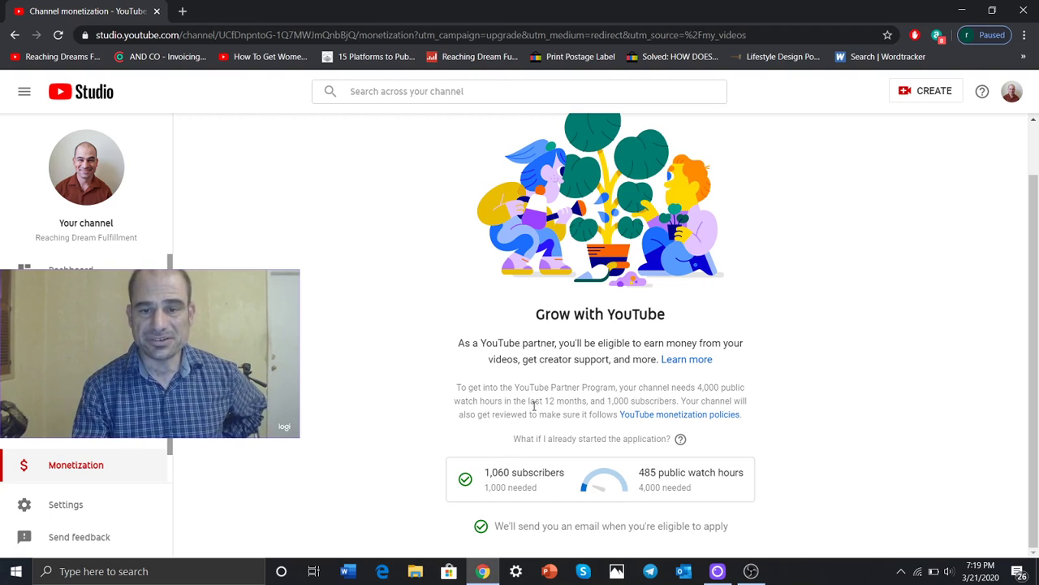
{"action": "mouse_move", "coordinate": [639, 474]}
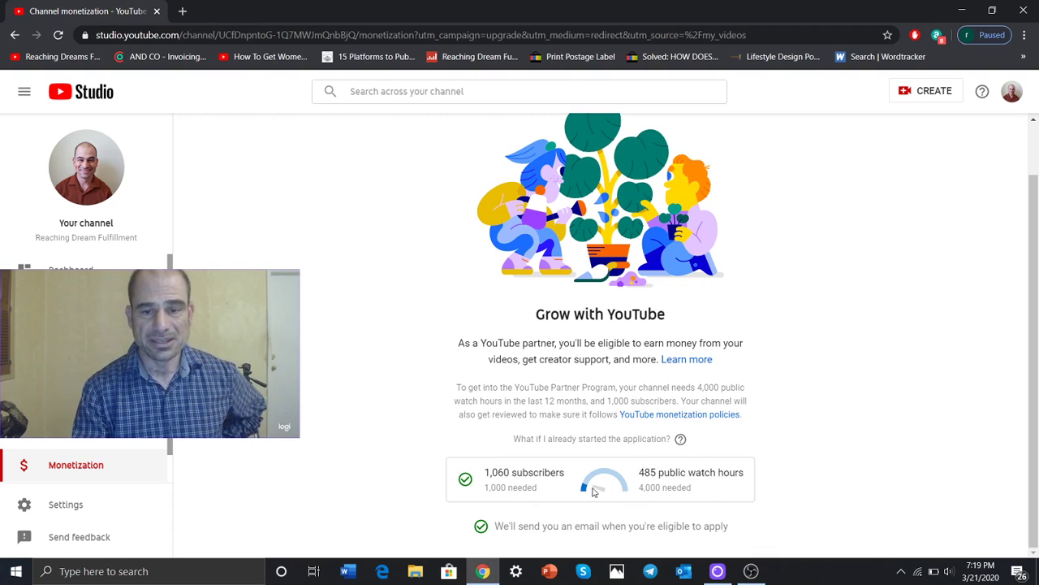
{"action": "mouse_move", "coordinate": [630, 496]}
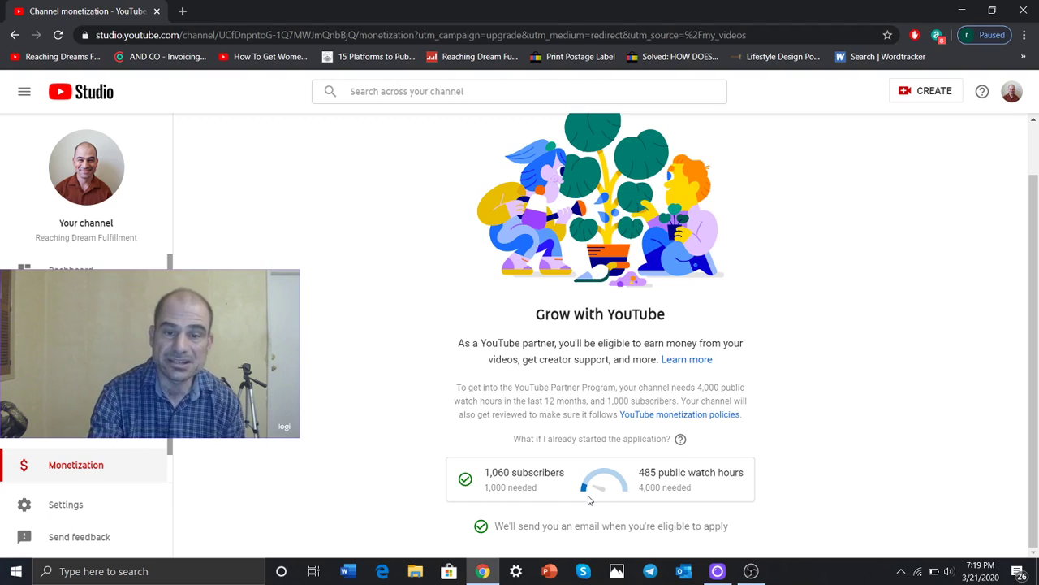
{"action": "mouse_move", "coordinate": [487, 473]}
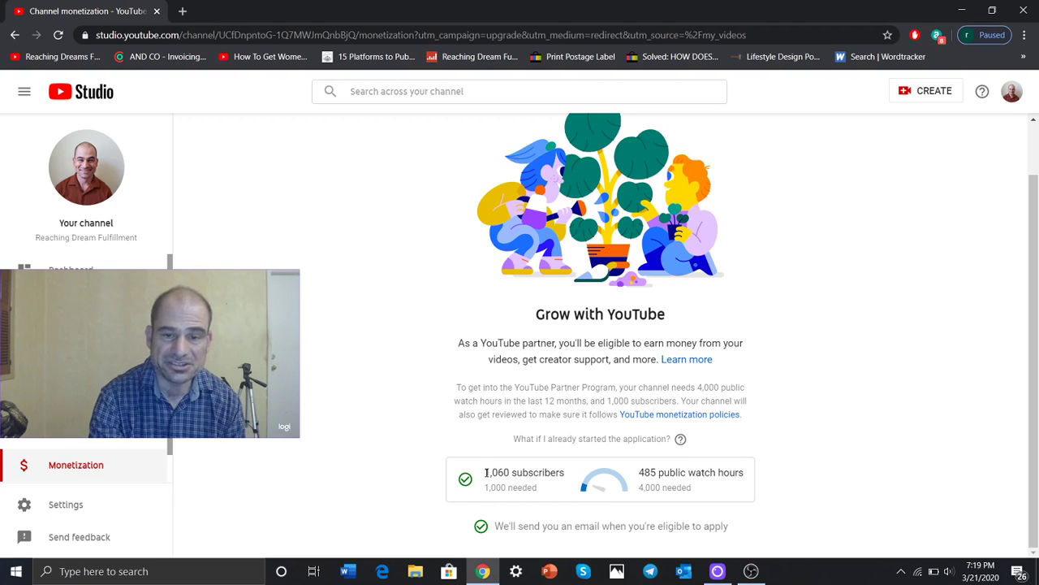
{"action": "double_click", "coordinate": [513, 471]}
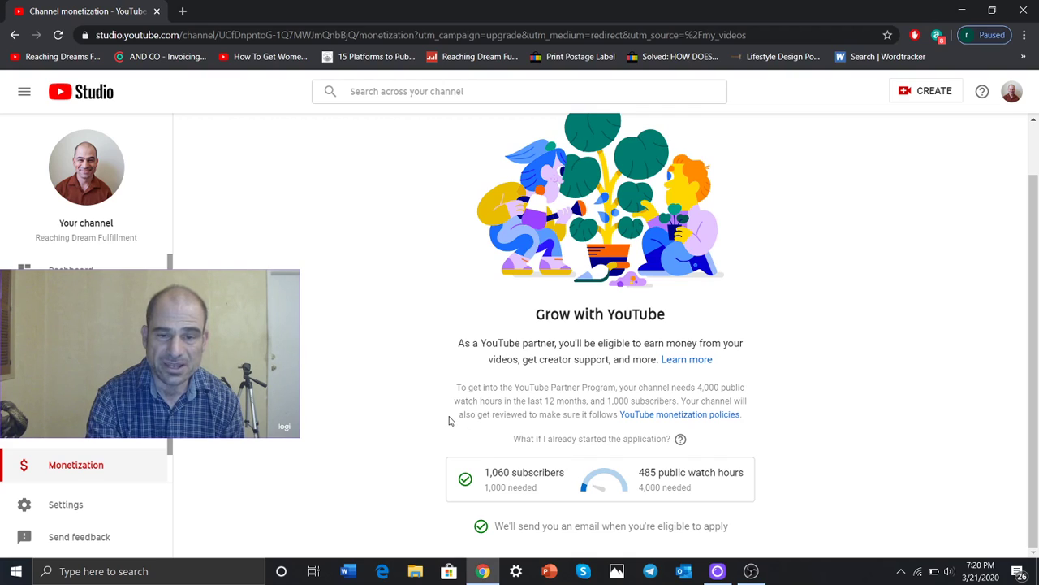
{"action": "mouse_move", "coordinate": [539, 497]}
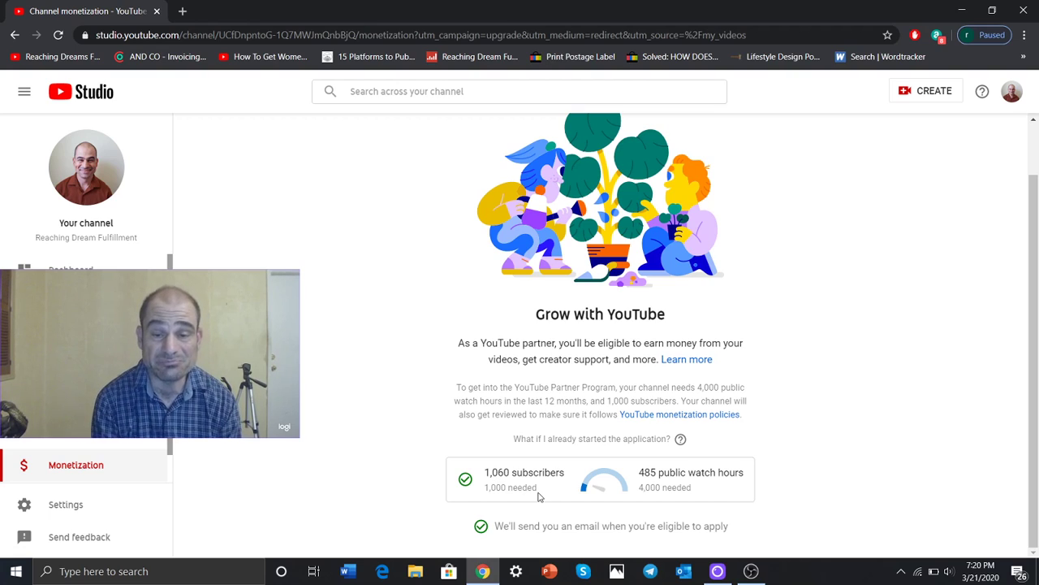
{"action": "mouse_move", "coordinate": [715, 496]}
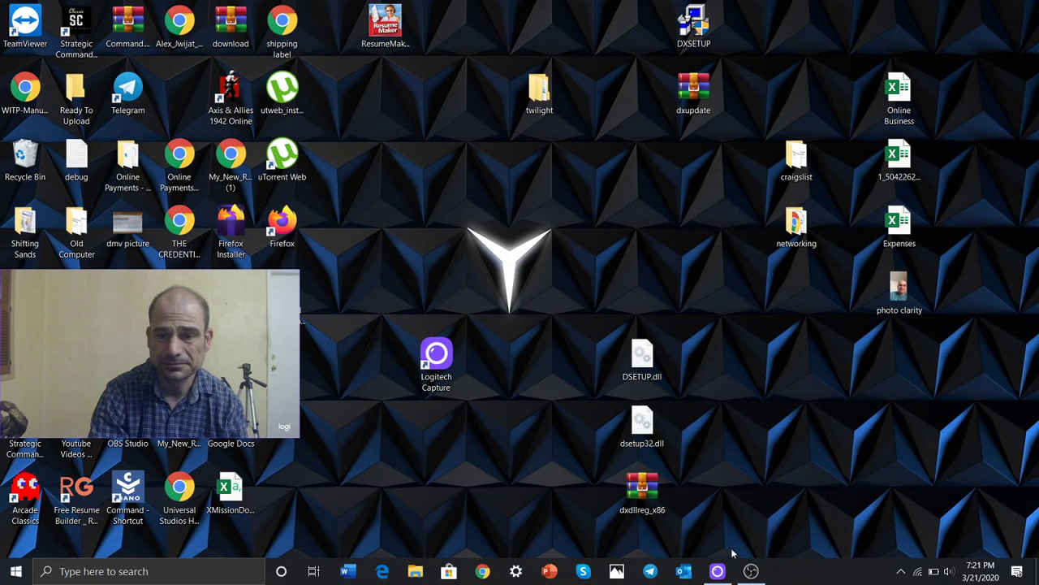
Step: Bring up the Logitech Capture window previewing the HD Pro Webcam C920
{"action": "left_click", "coordinate": [718, 572]}
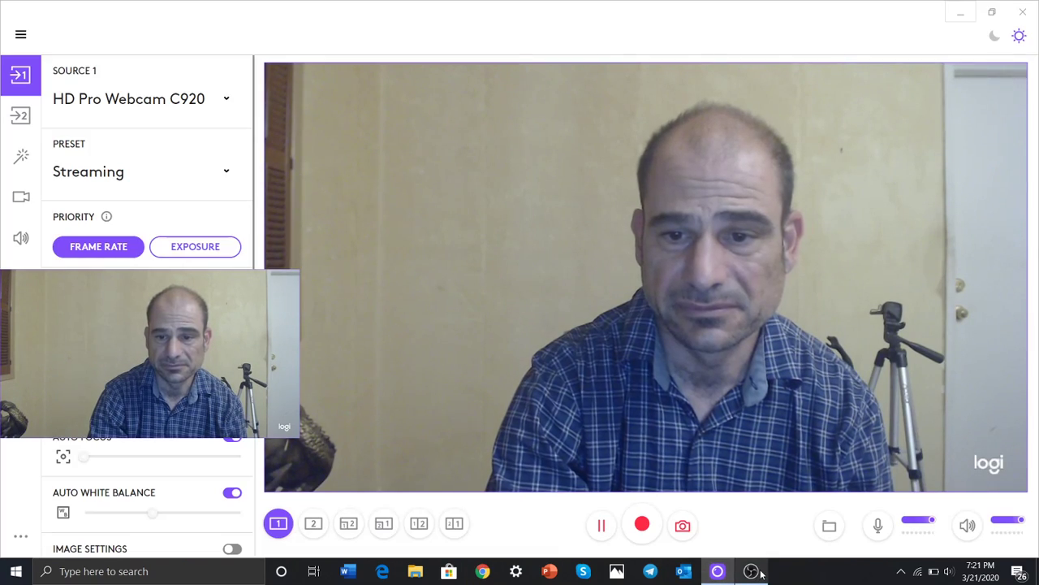